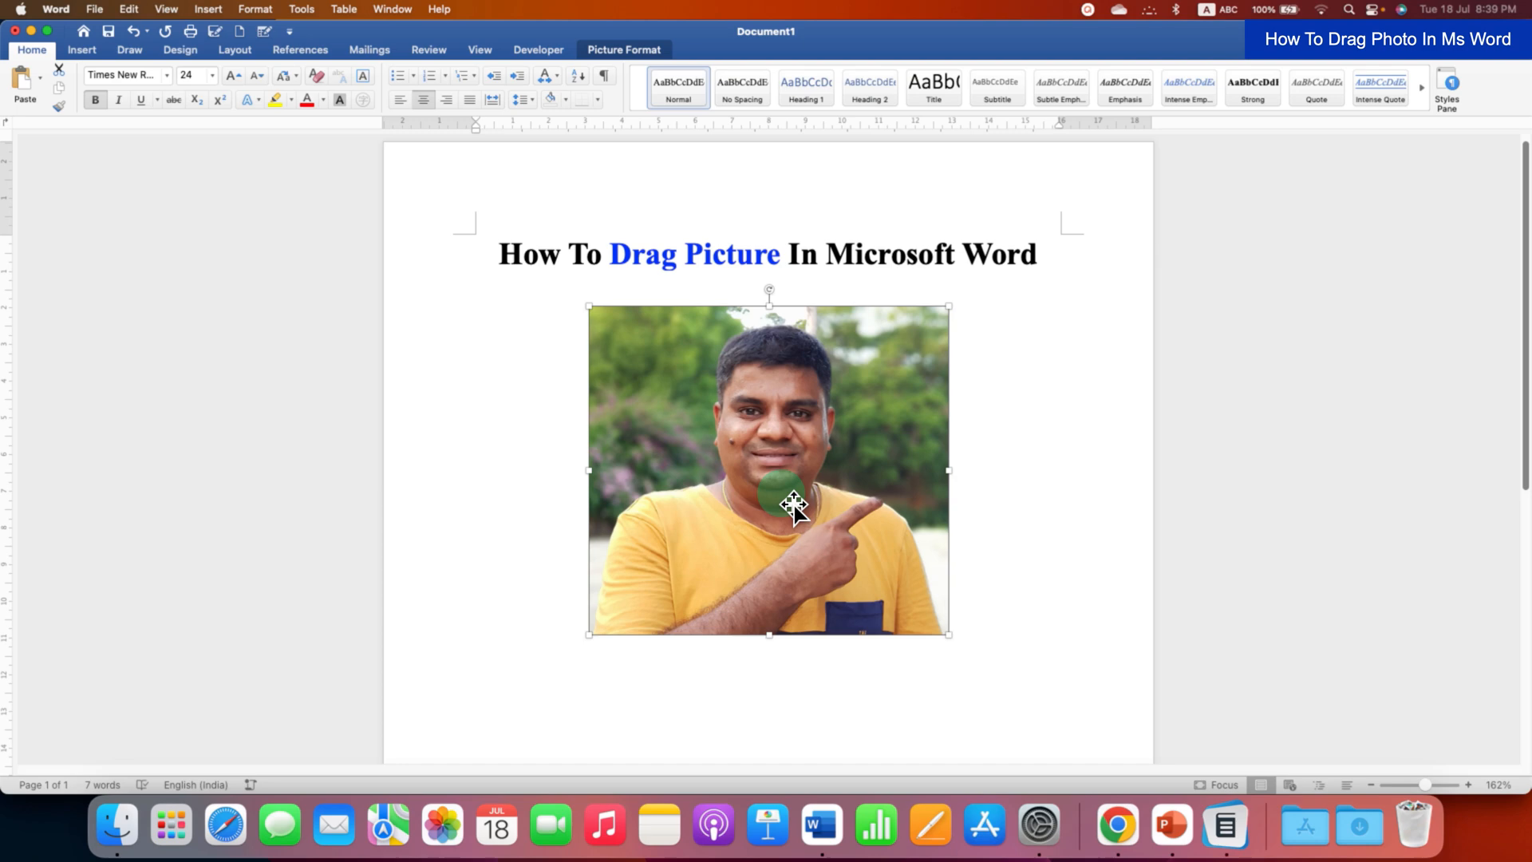
mouse_move(986, 600)
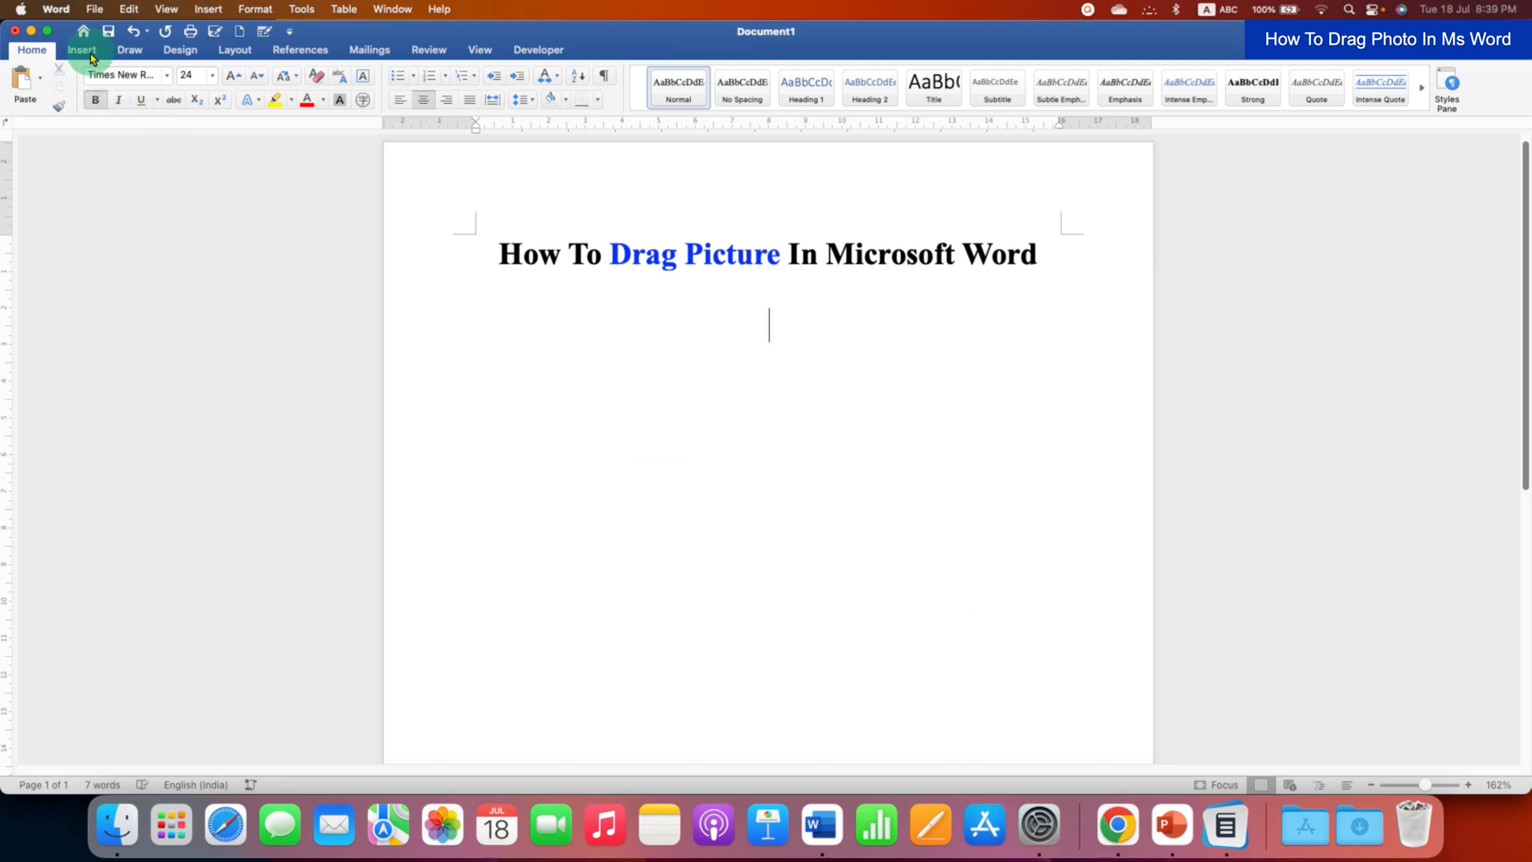
Insert Abhay.png below the title and try dragging it while still in line with text
left_click(82, 50)
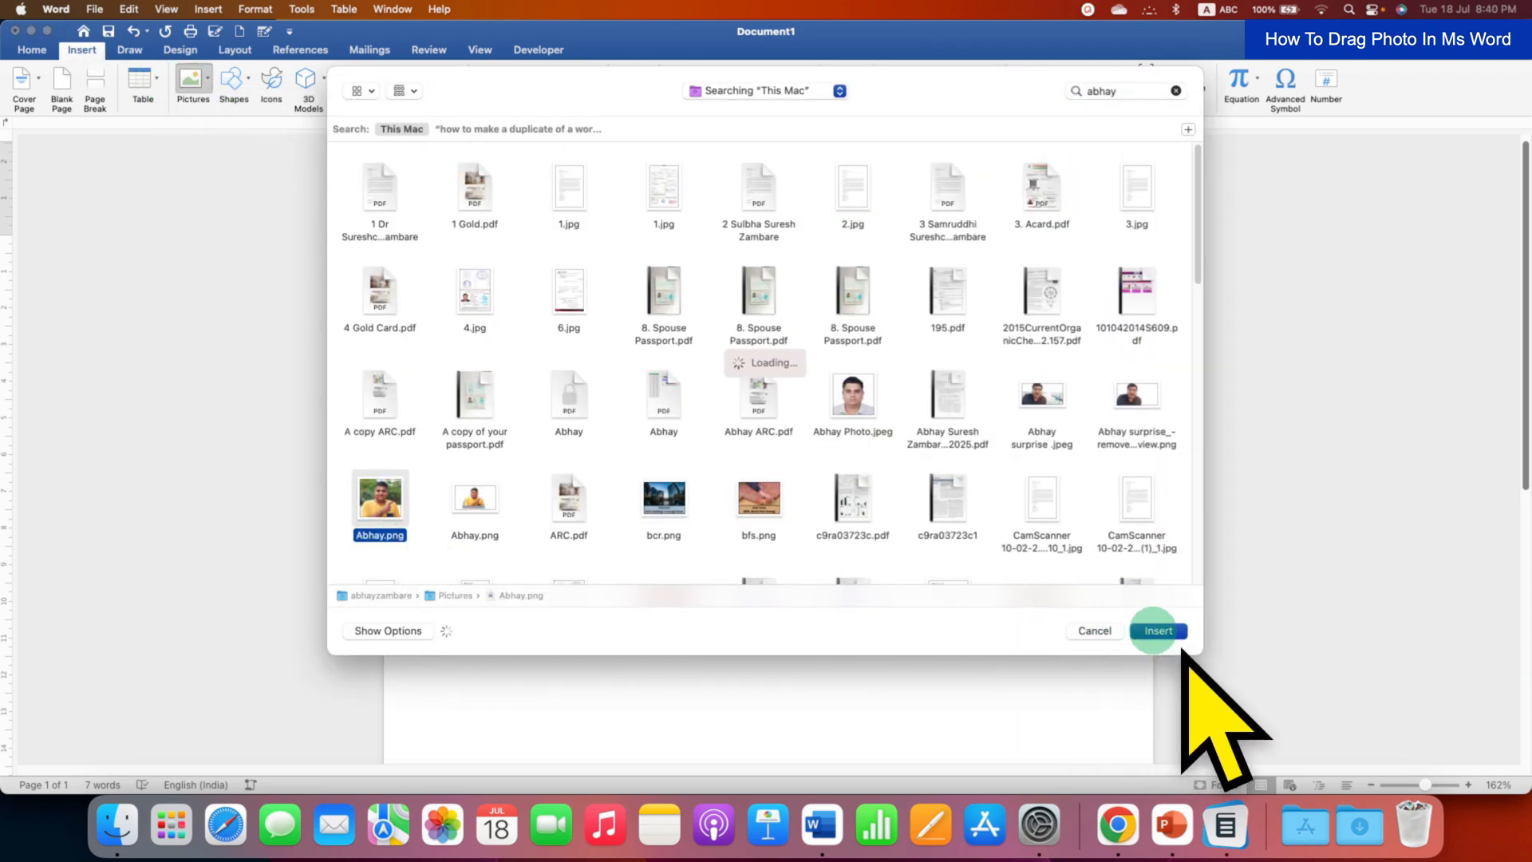
left_click(1159, 631)
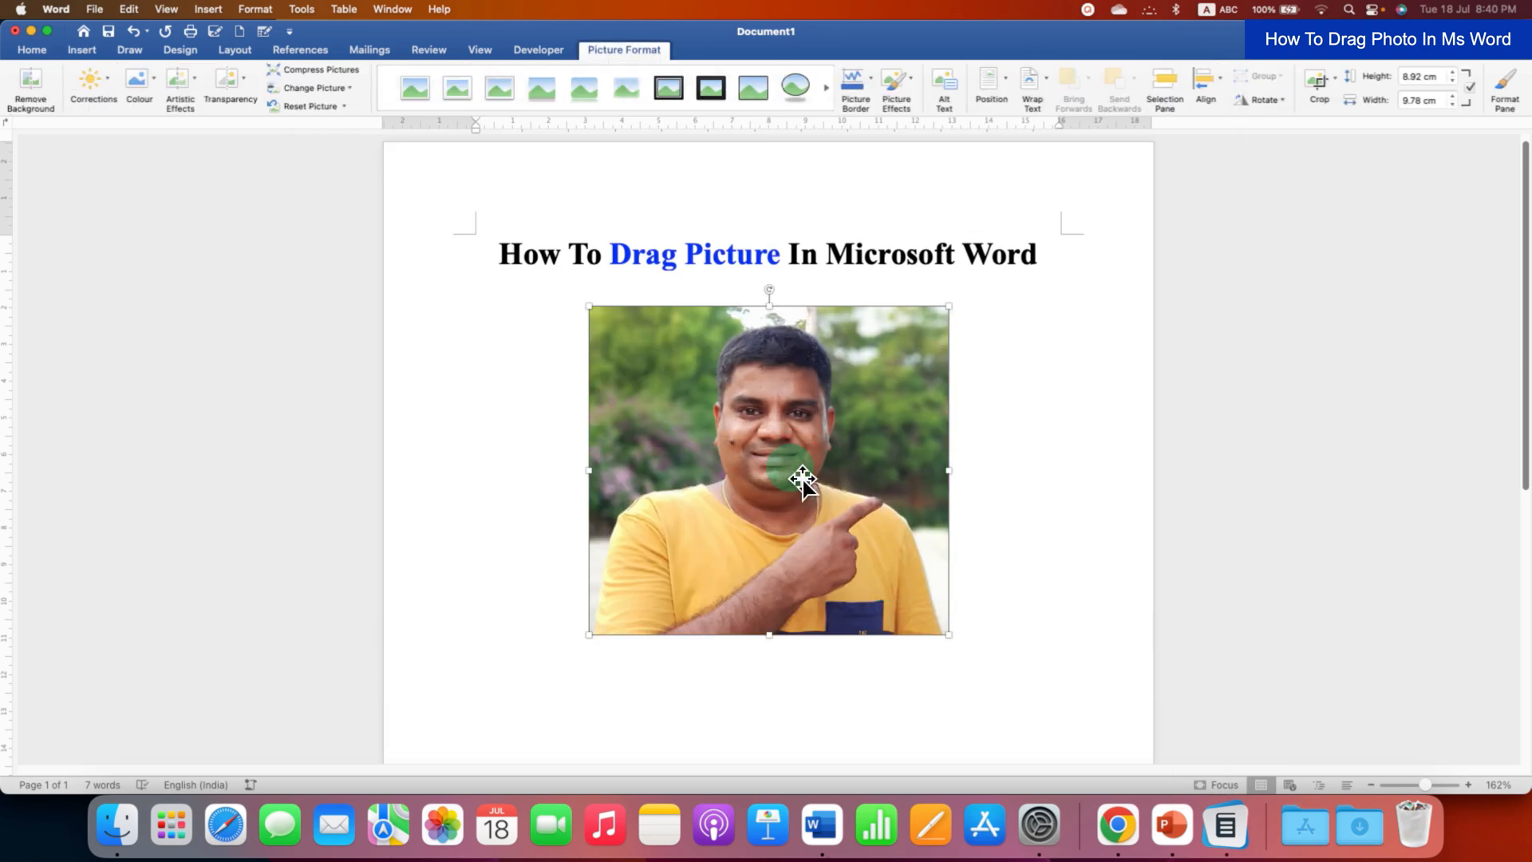
left_click_drag(801, 479, 673, 576)
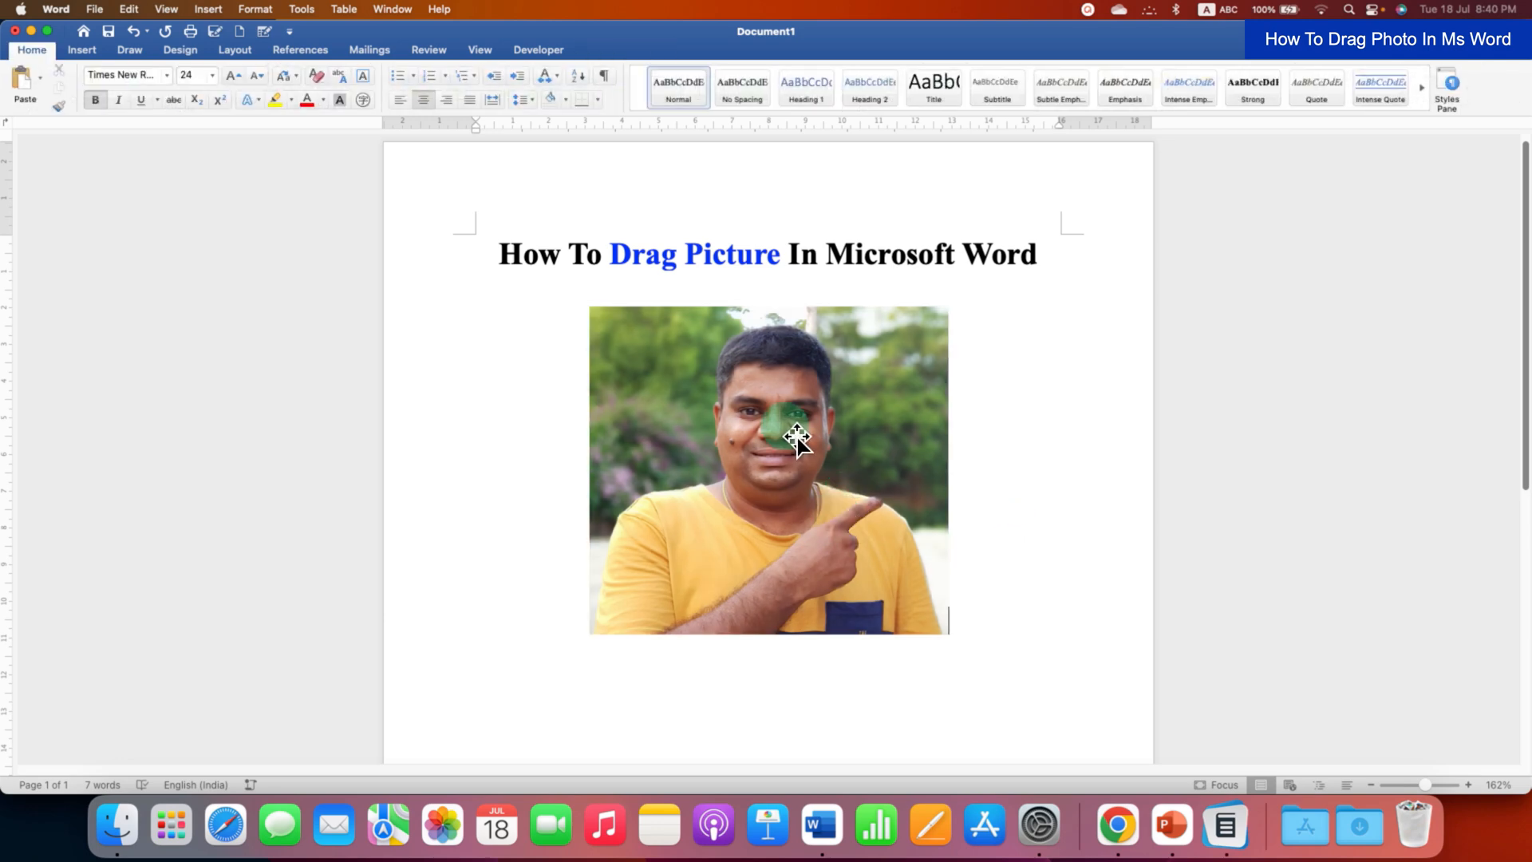
Select the photo and show its Wrap Text choices, currently In Line with Text
left_click(791, 441)
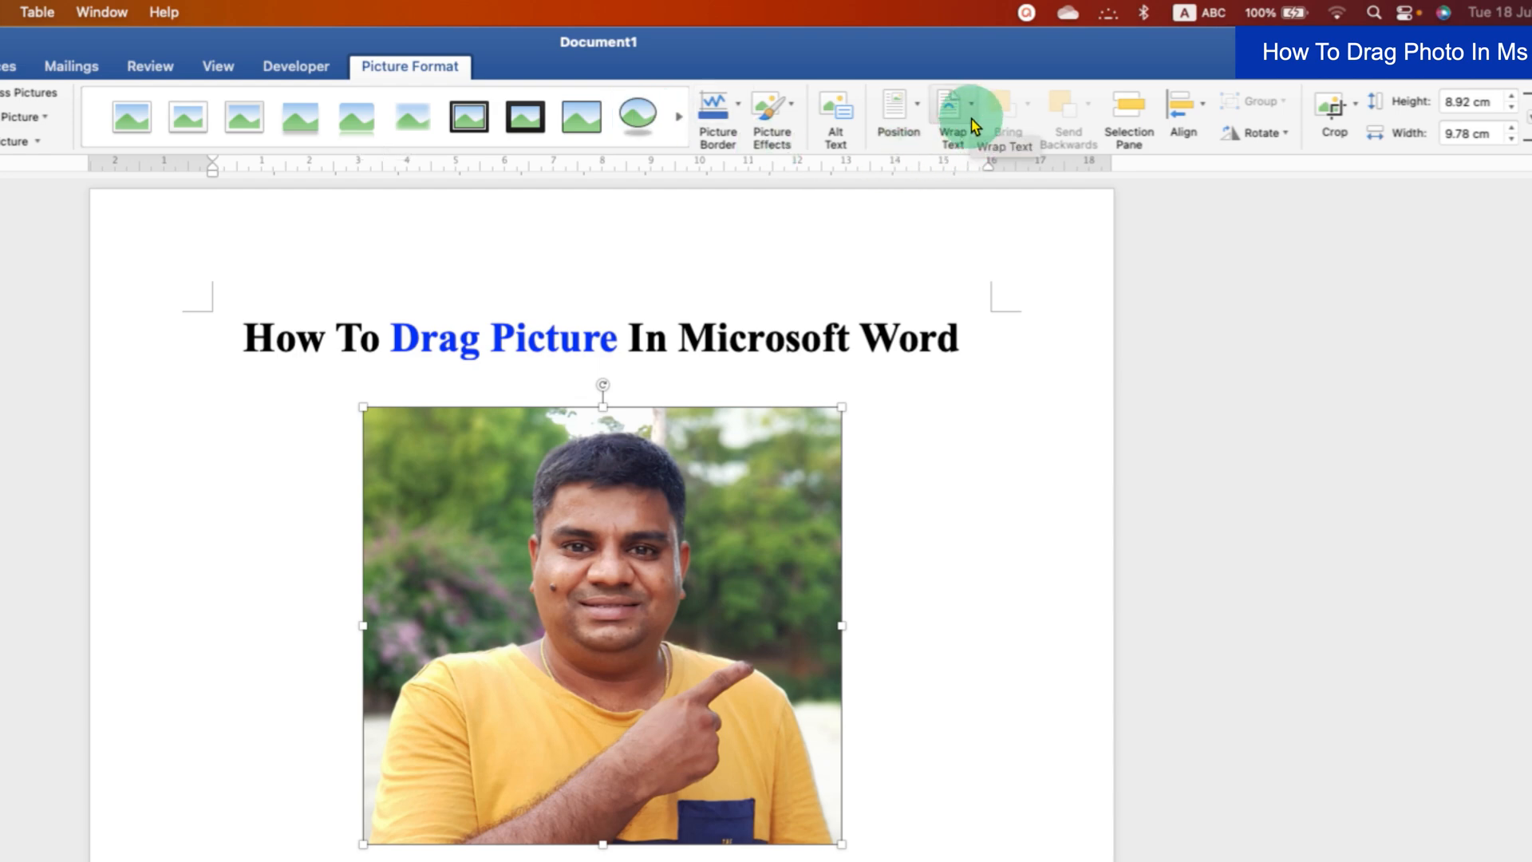
left_click(951, 104)
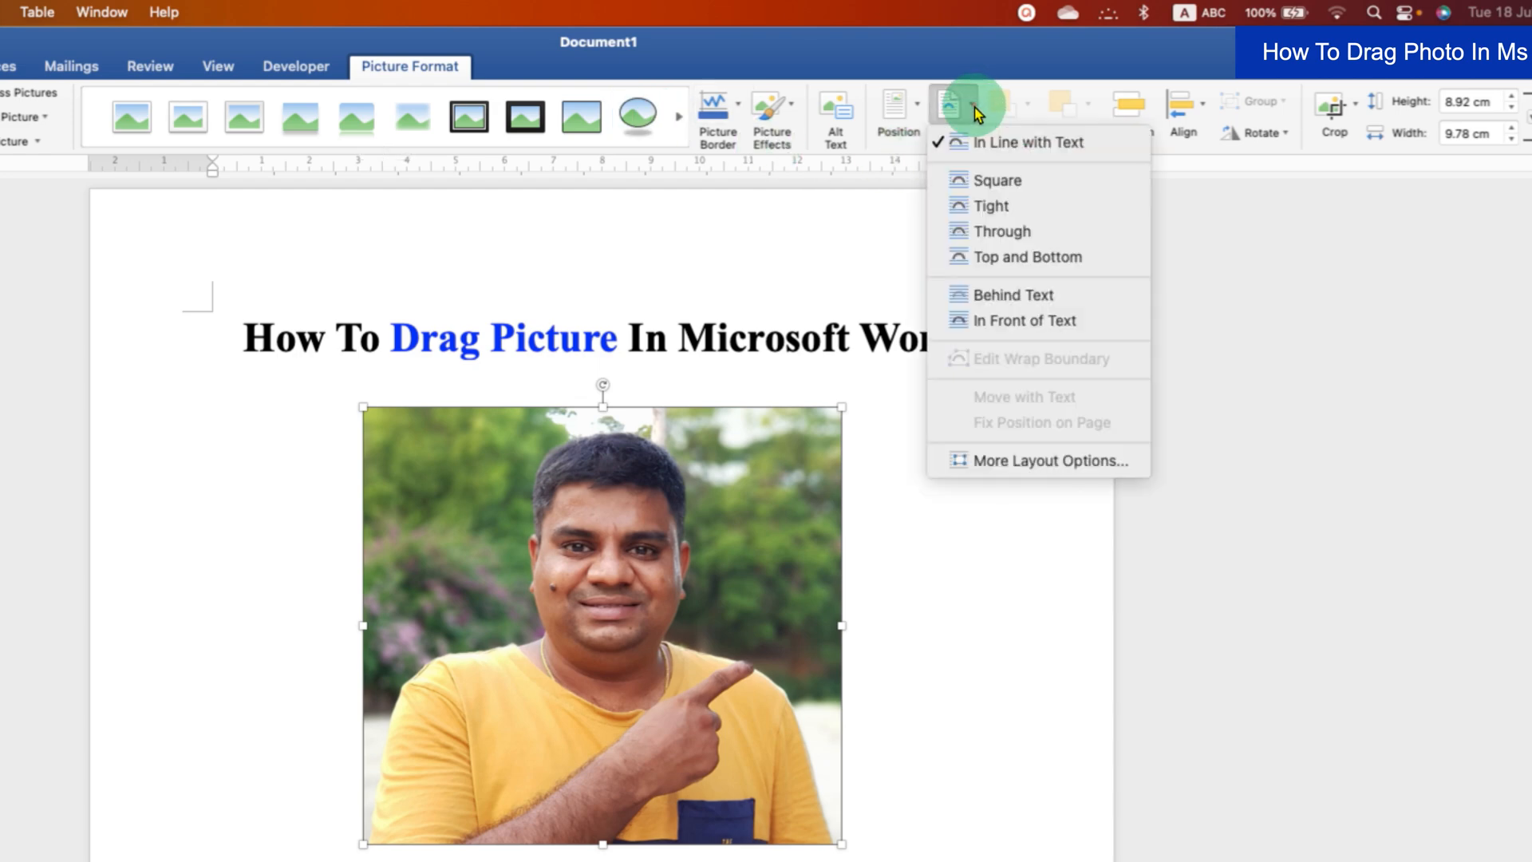
mouse_move(1059, 288)
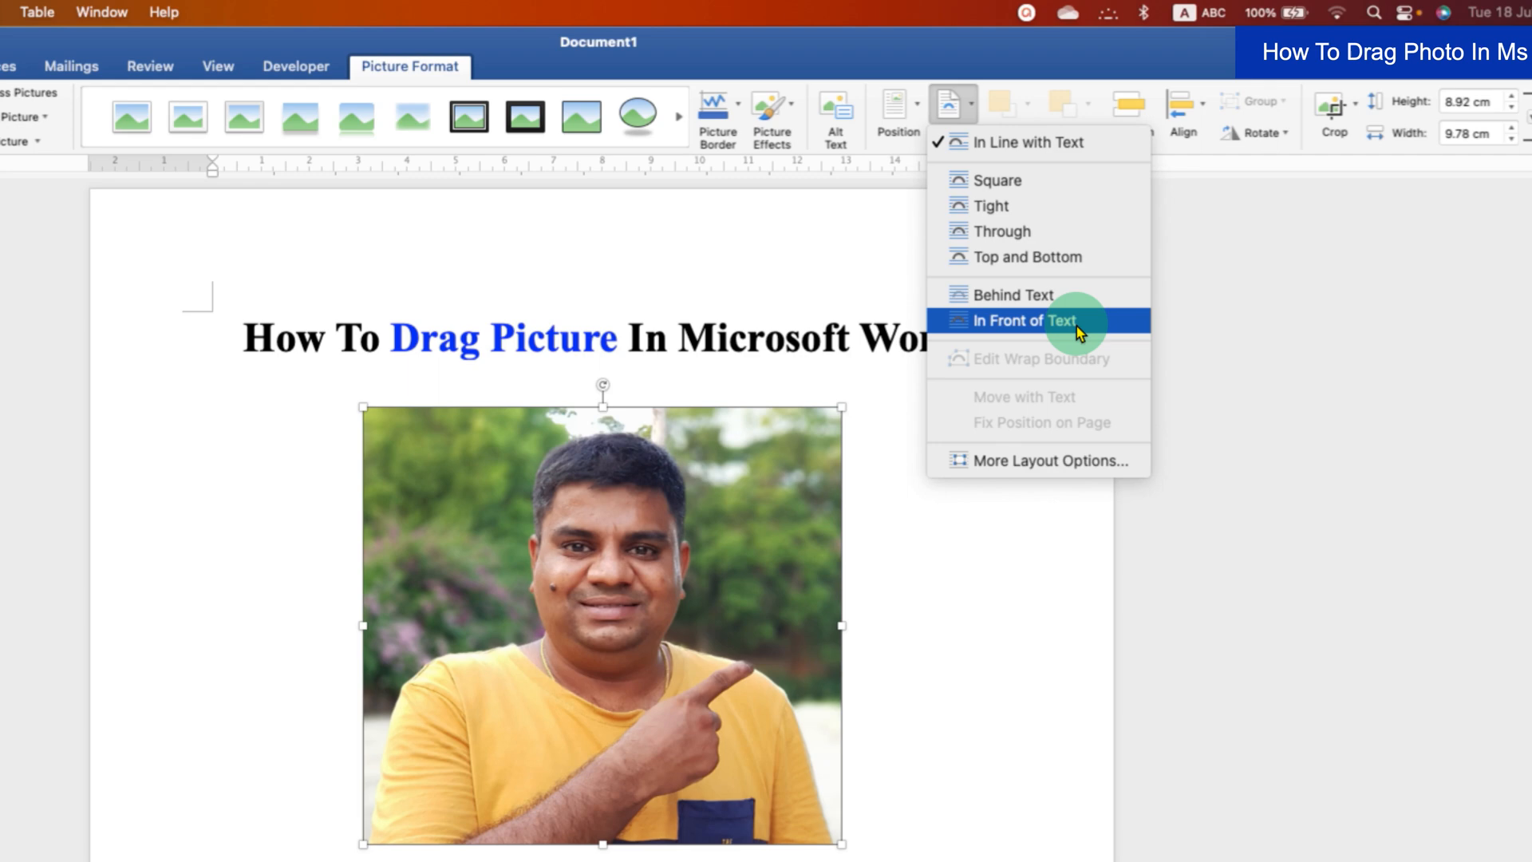
Set the photo In Front of Text, move it lower, and Option-drag a copy to its right
left_click(1024, 321)
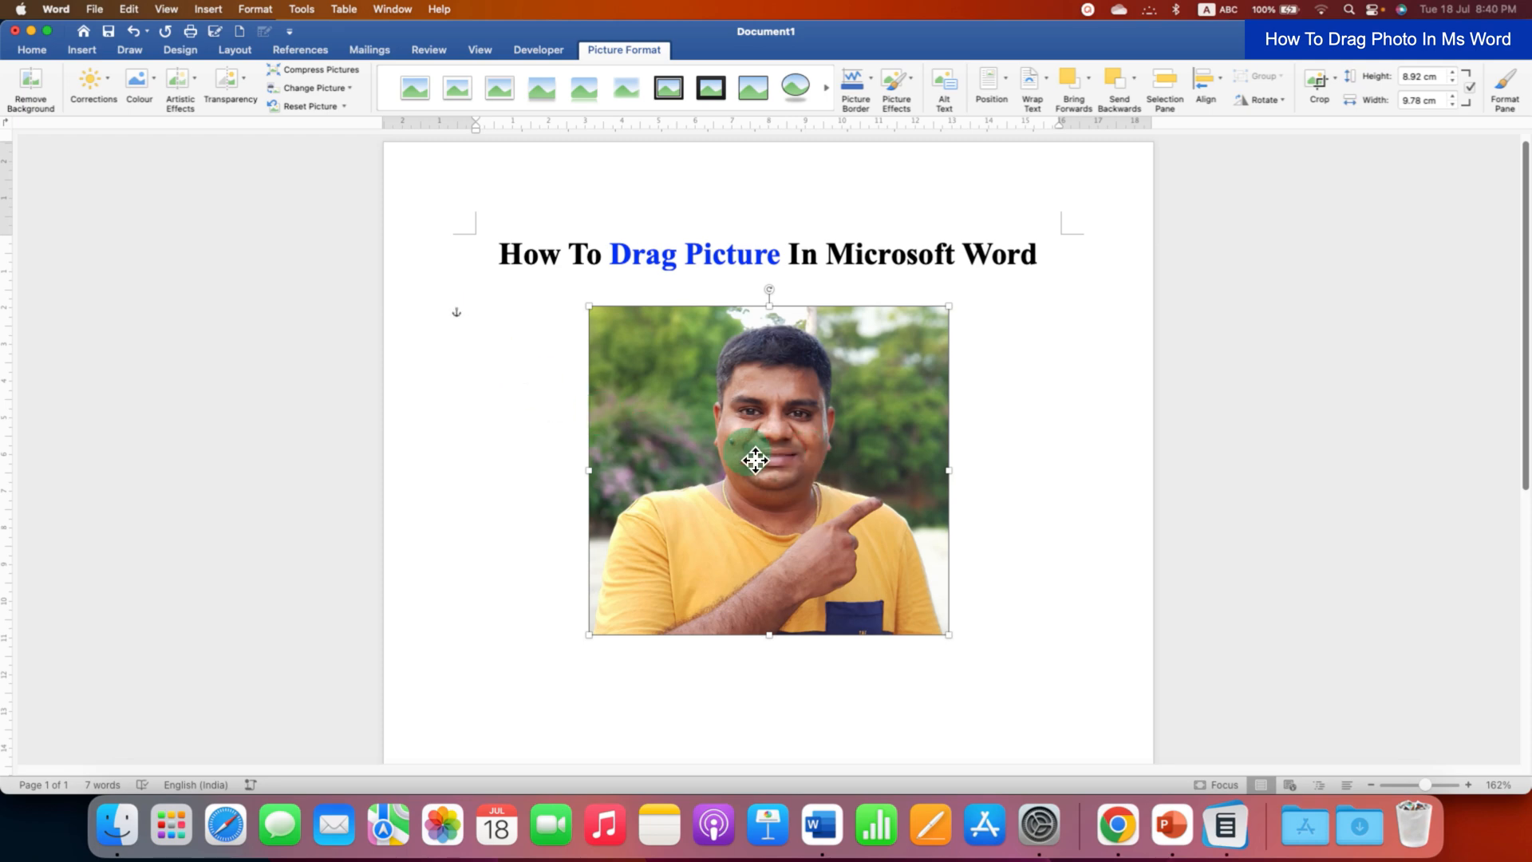
left_click_drag(756, 459, 721, 542)
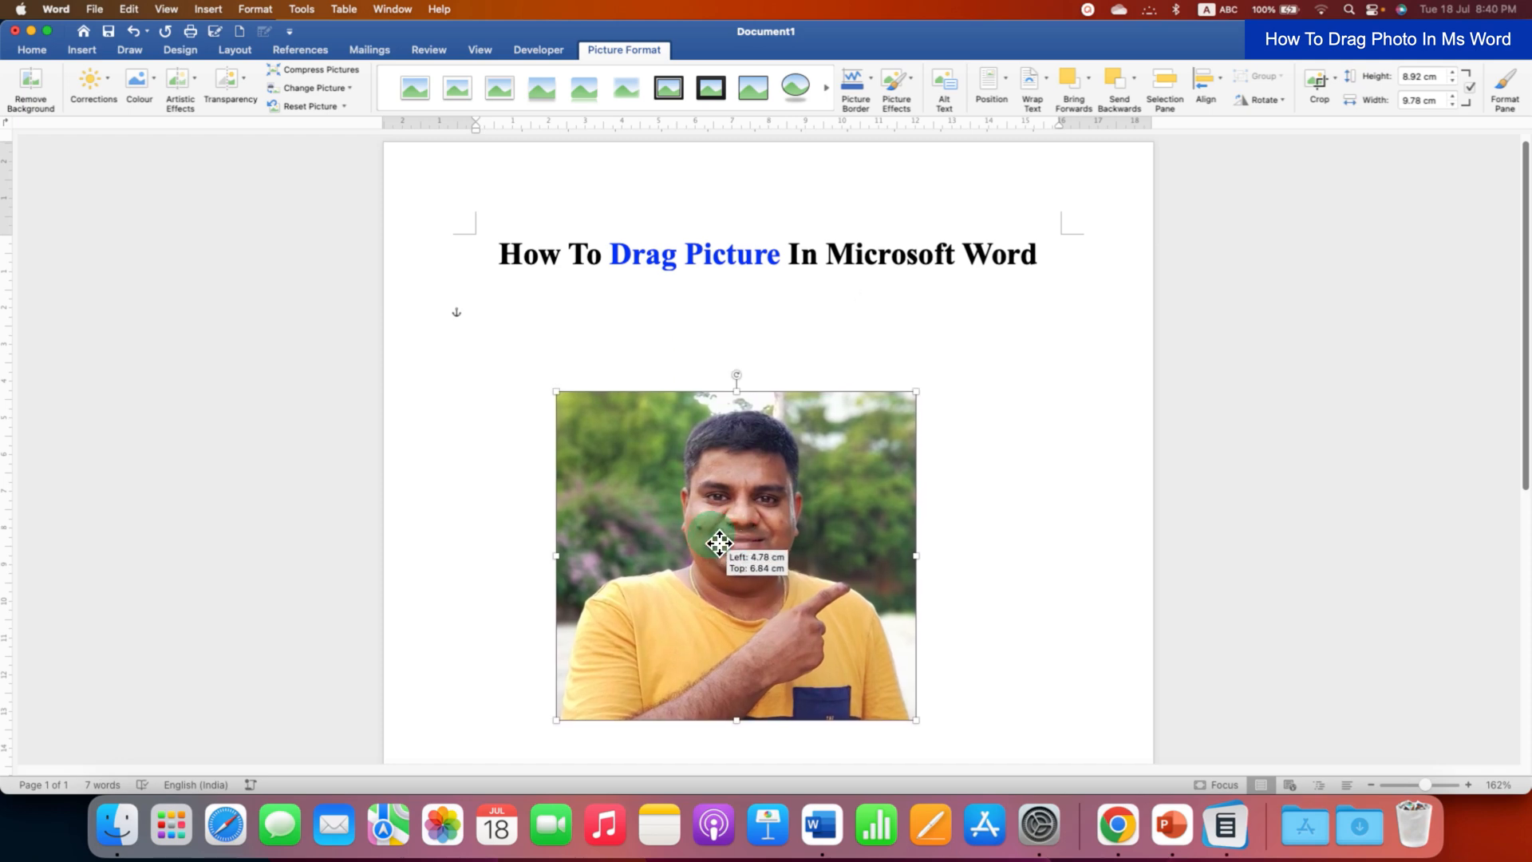
left_click_drag(718, 542, 782, 464)
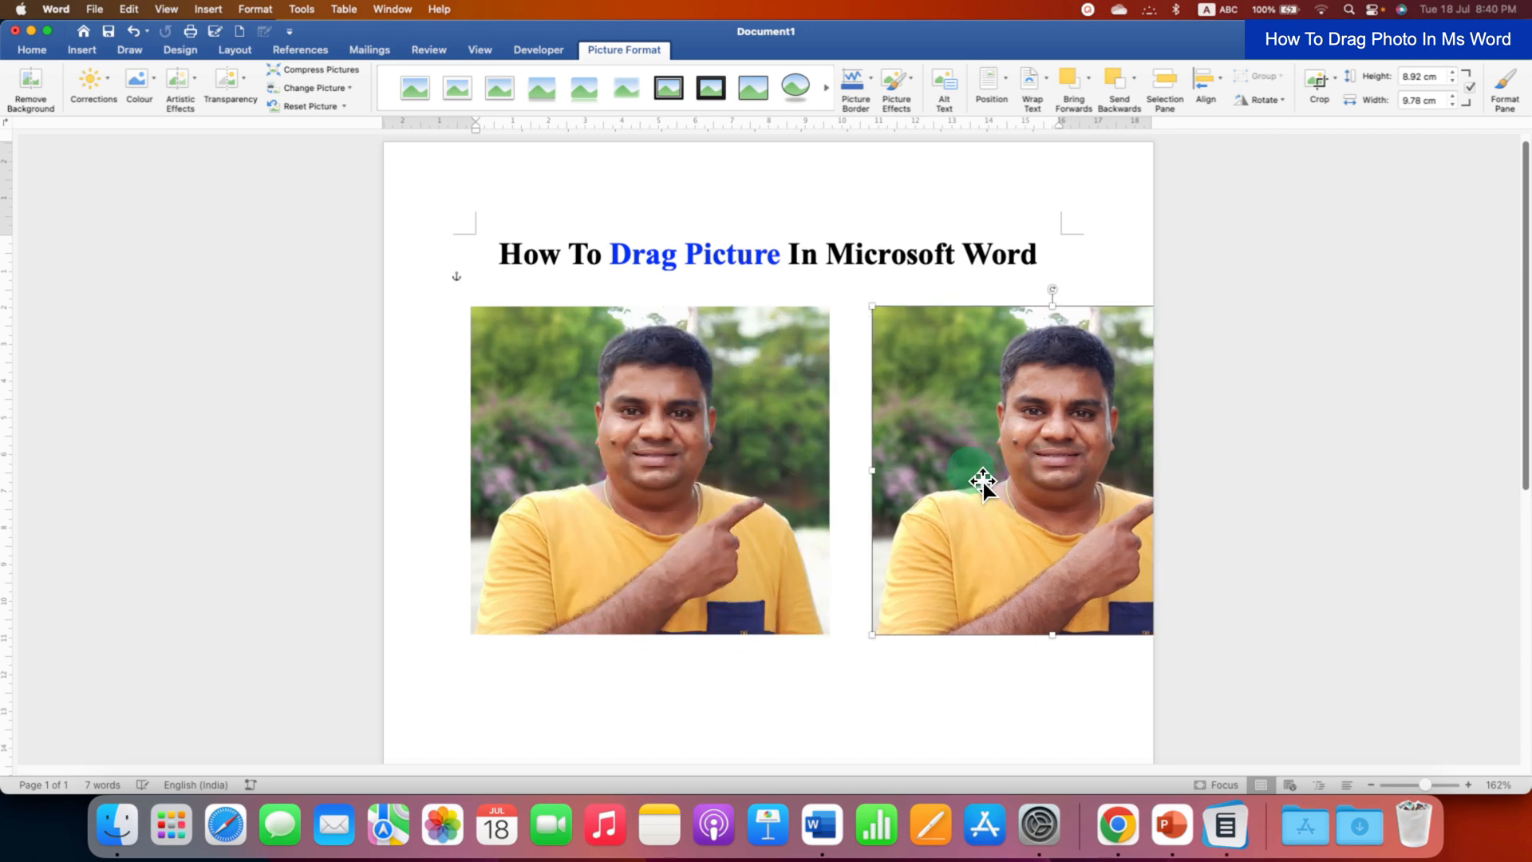
Move the second copy beside the first and set it In Front of Text via its shortcut menu
left_click_drag(984, 483, 938, 450)
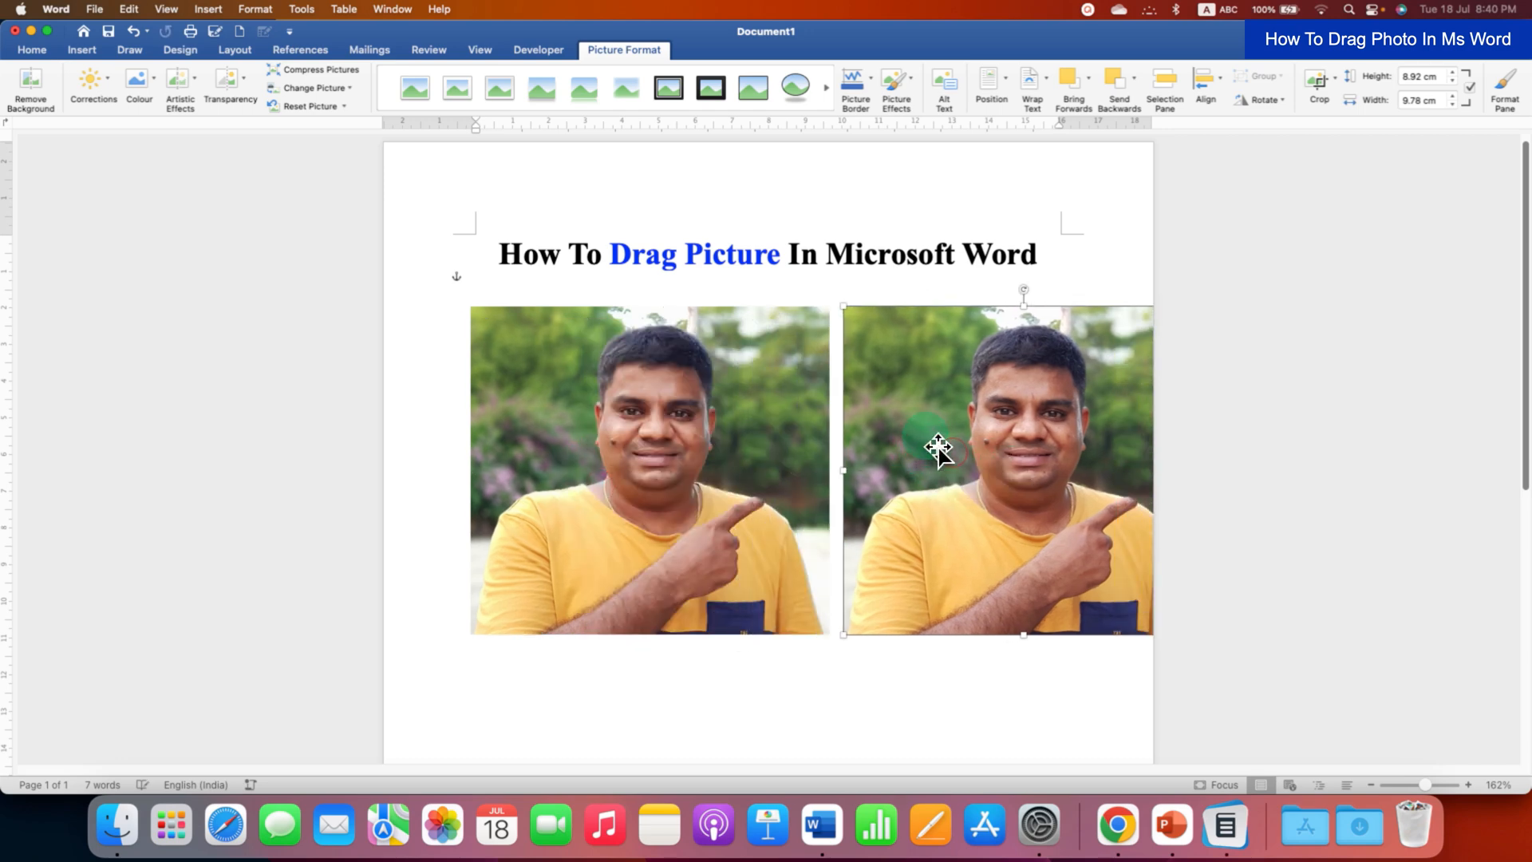
right_click(938, 449)
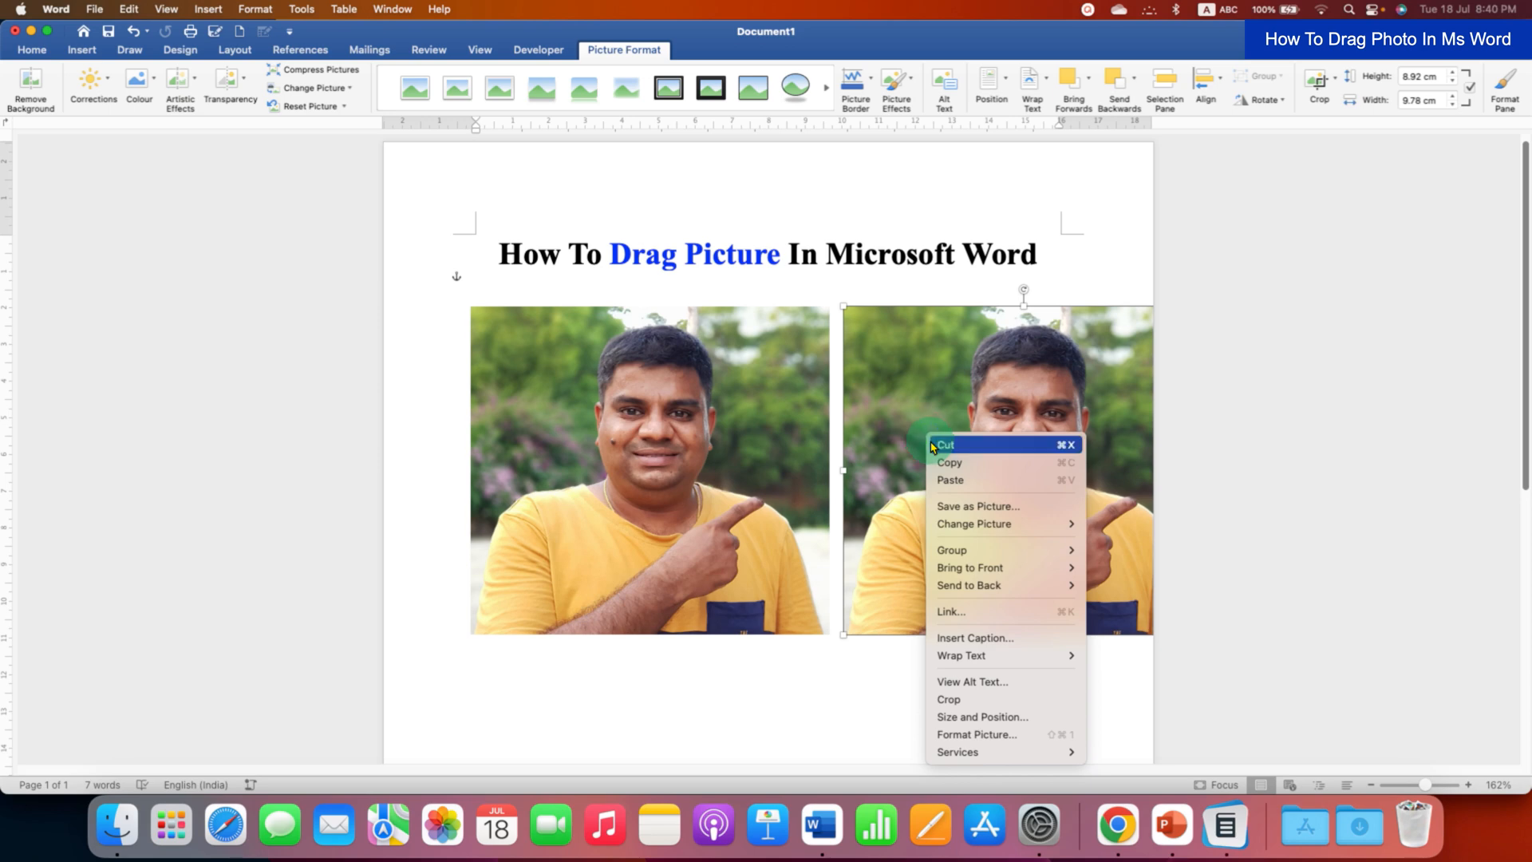
mouse_move(996, 654)
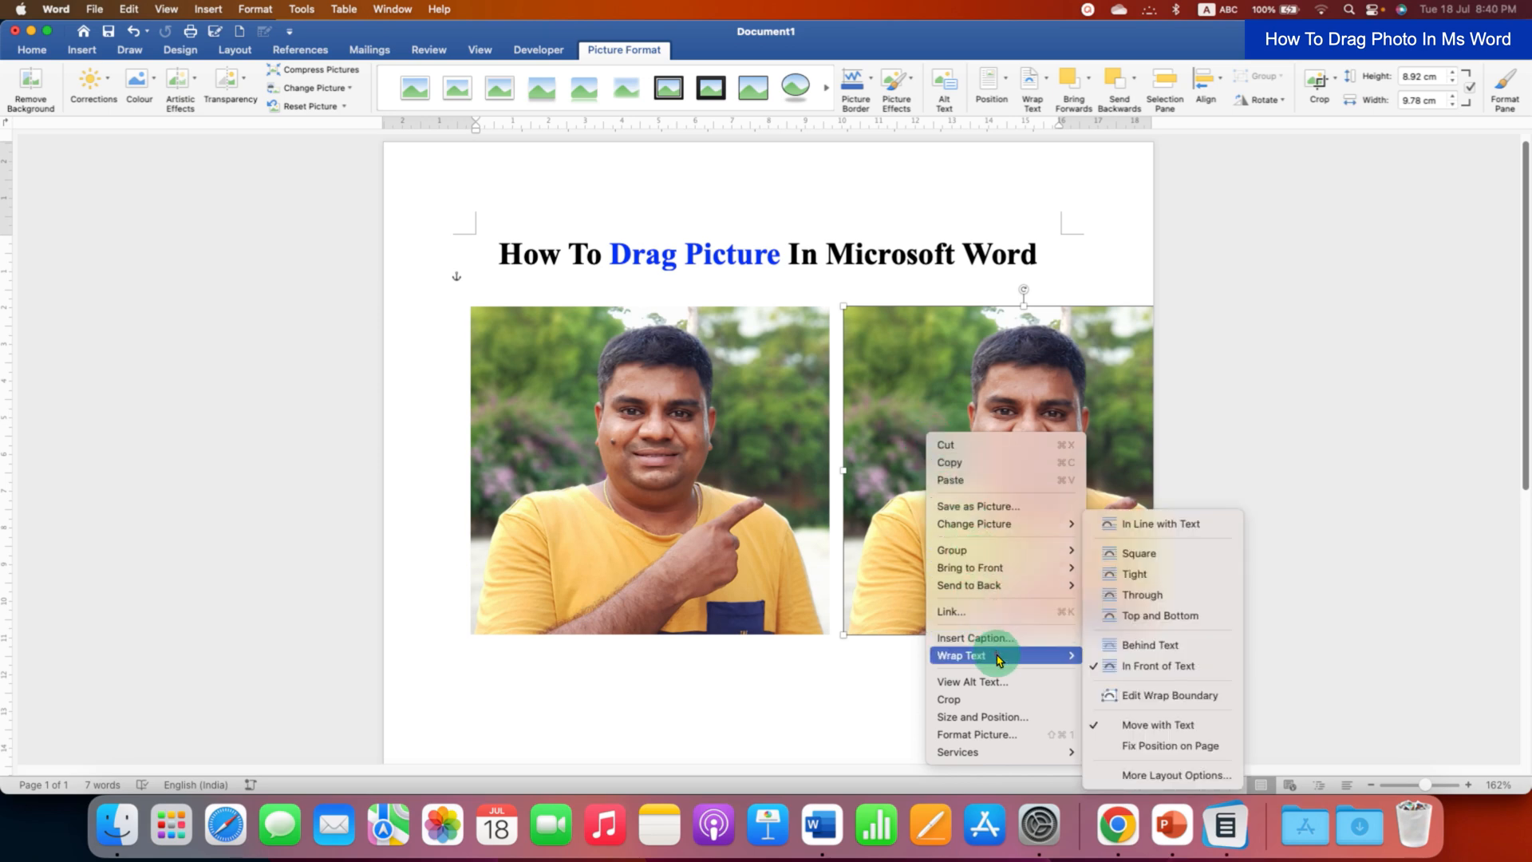
mouse_move(1157, 666)
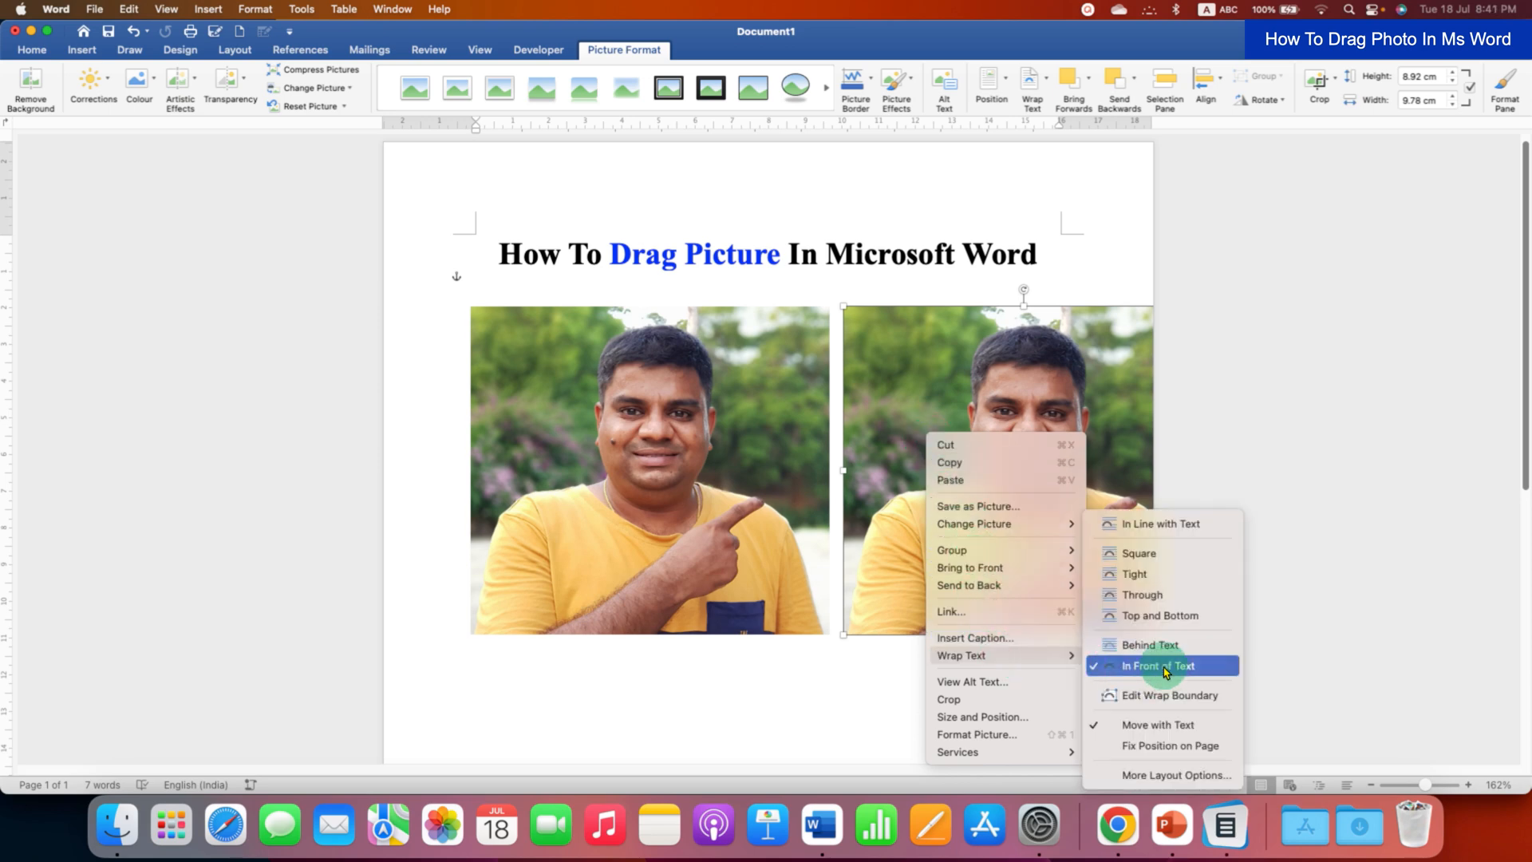
mouse_move(1158, 648)
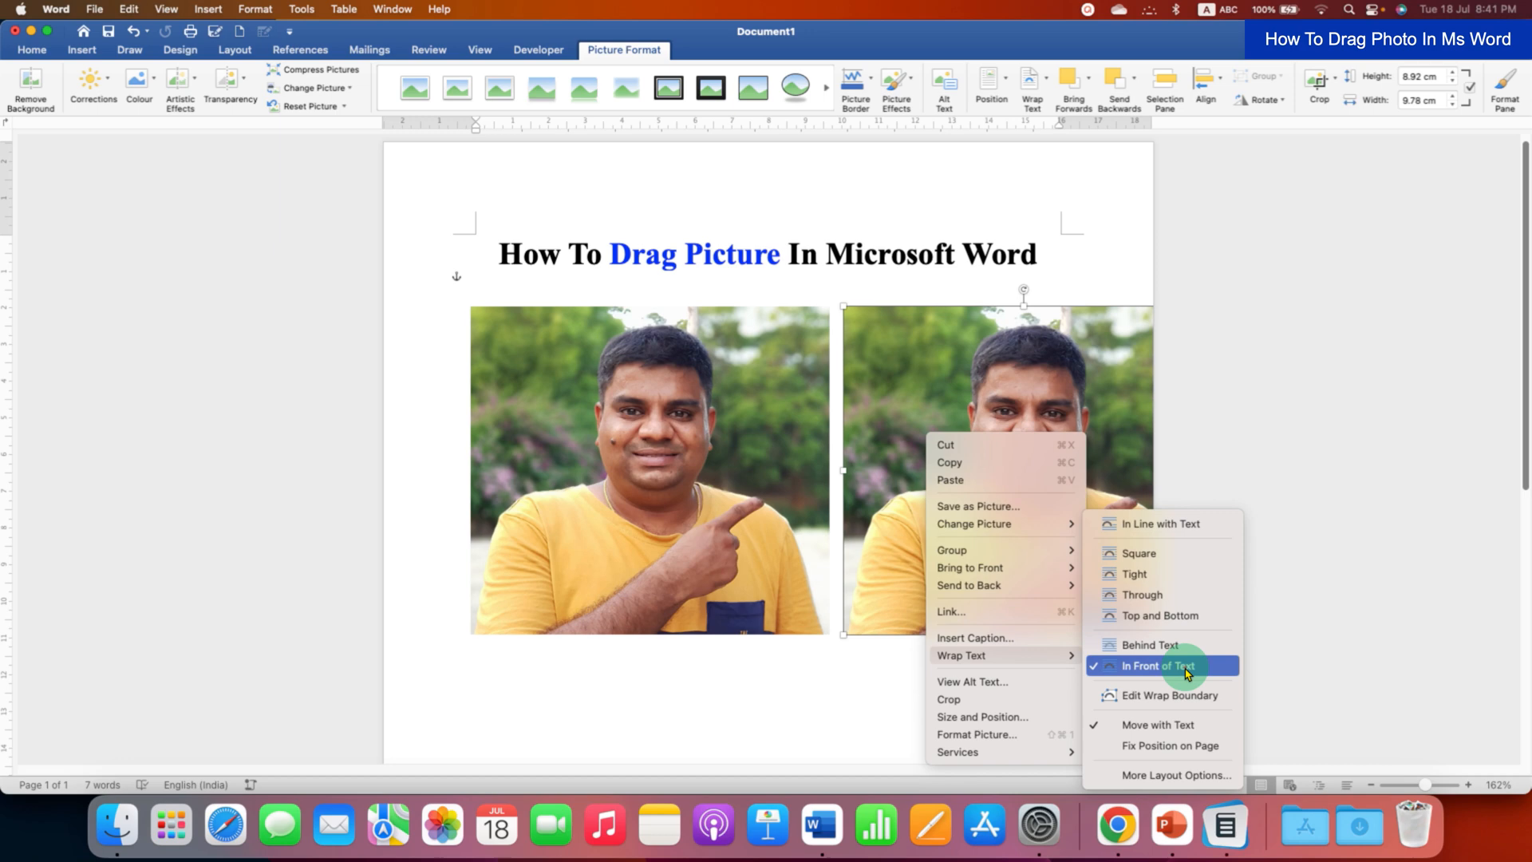
left_click(1179, 666)
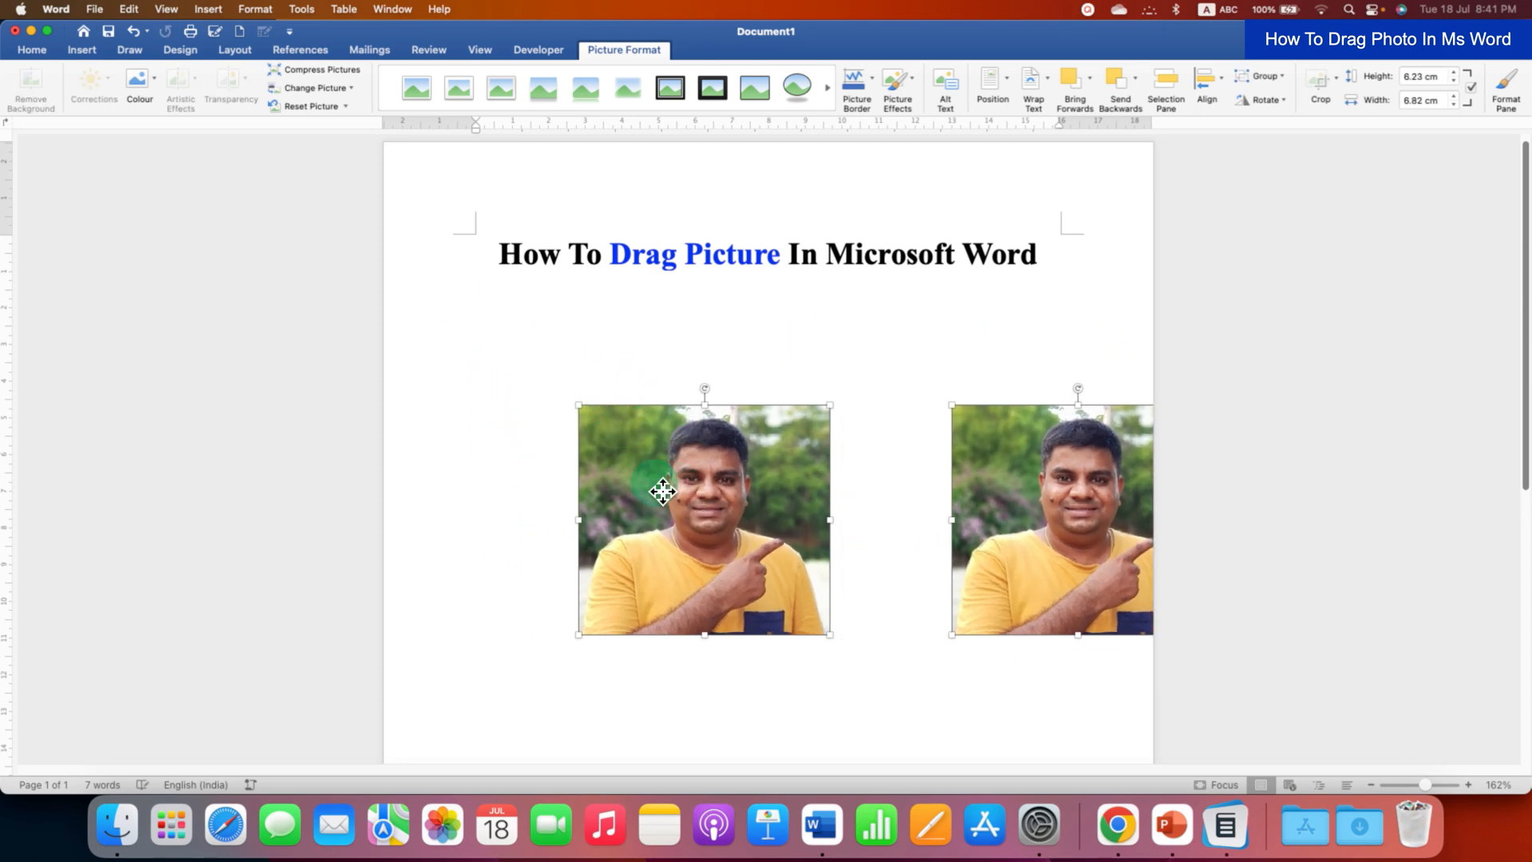
Drag both resized photos left and up so they sit side by side just beneath the title
left_click_drag(664, 490, 576, 469)
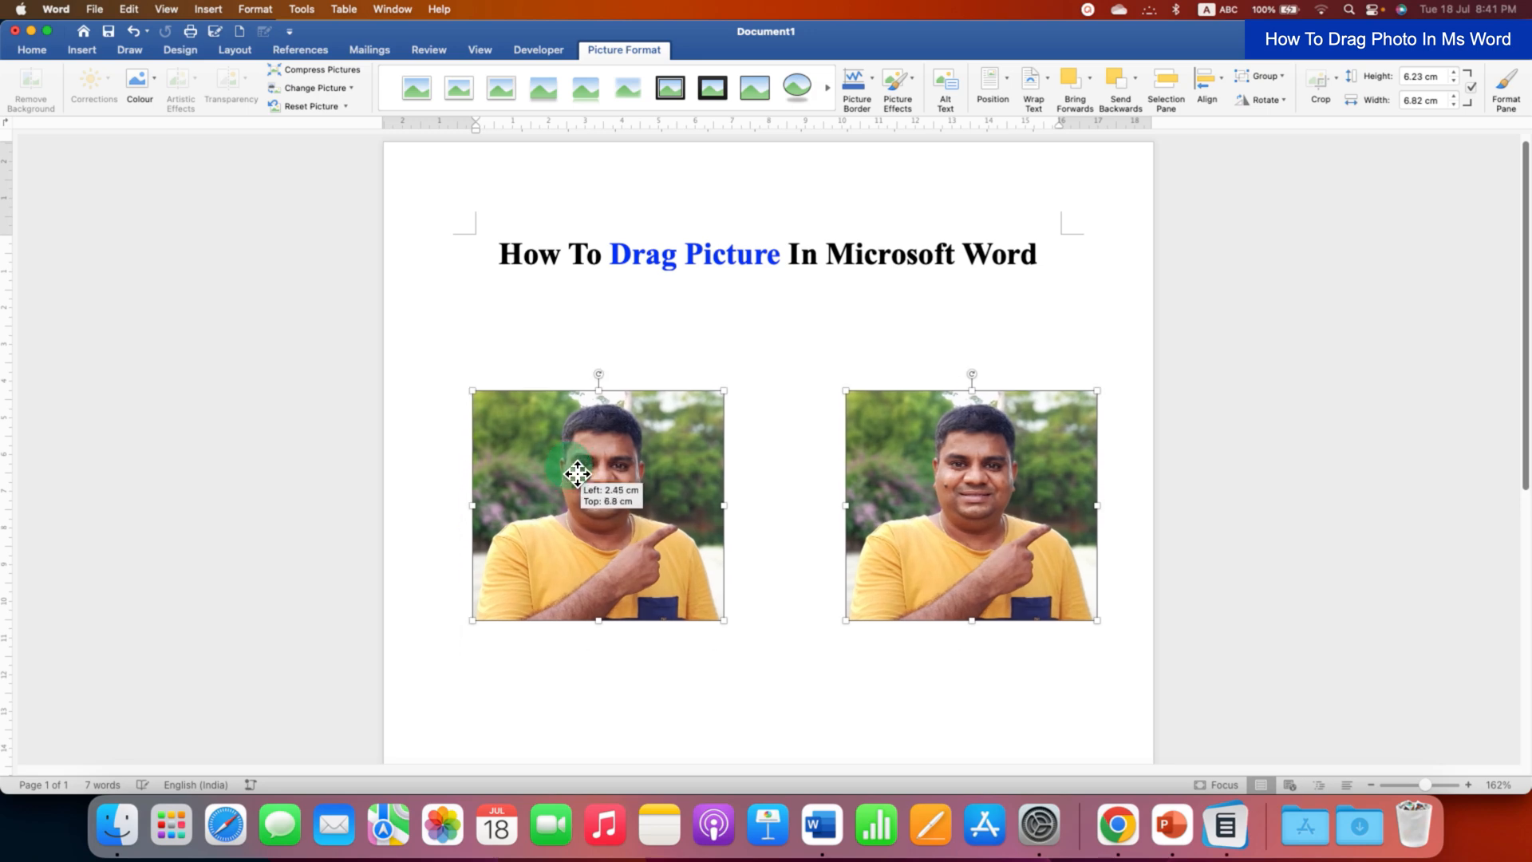
left_click_drag(576, 474, 552, 433)
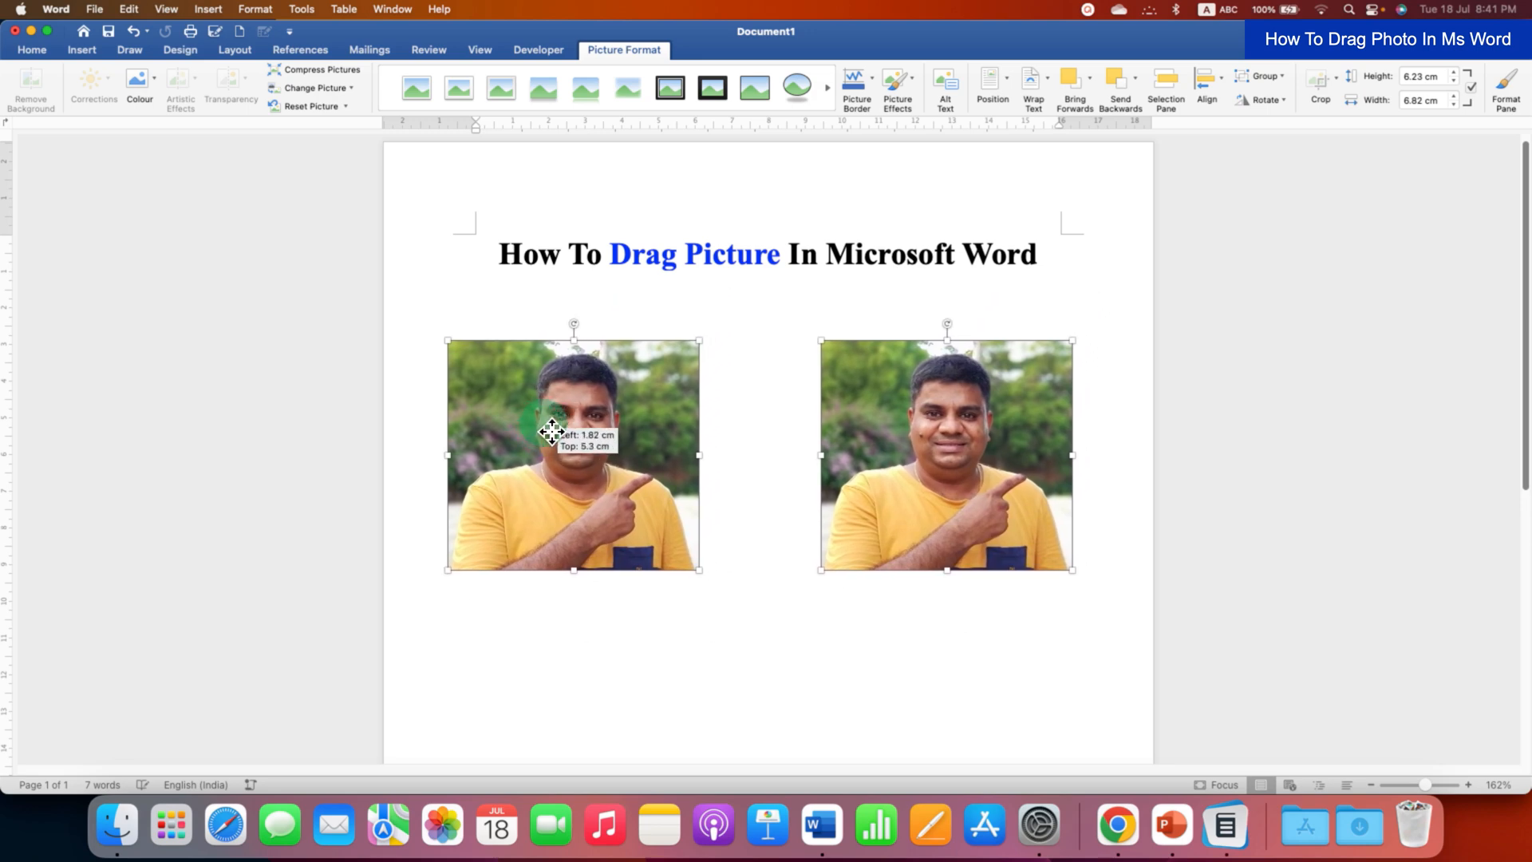